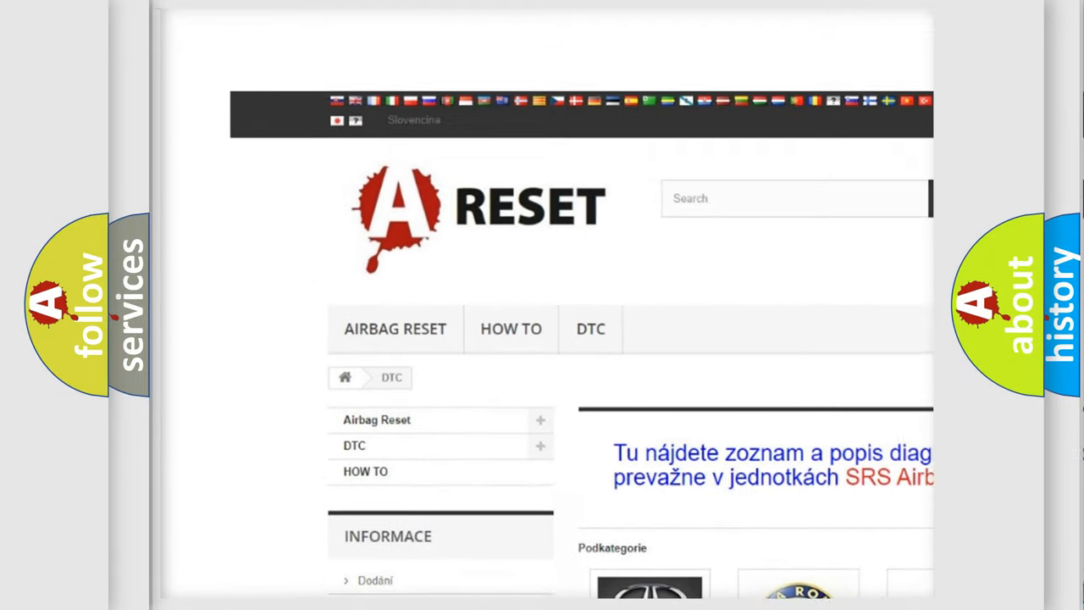
Scroll the car makes catalogue, open the Jeep DTC tile, and browse its code list to B007E:11.
scroll("down", 3)
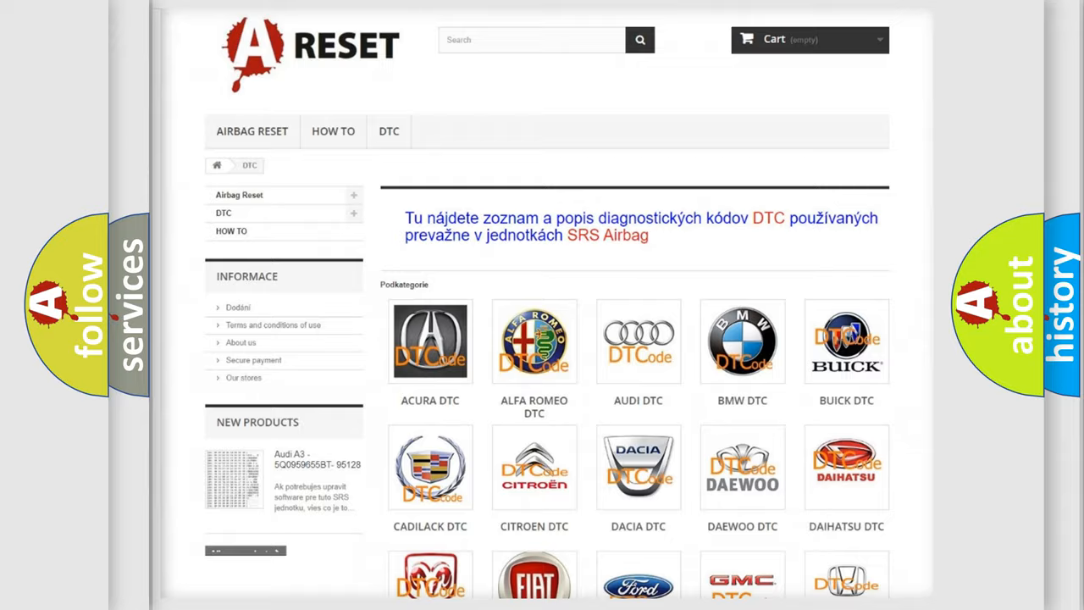
scroll("down", 3)
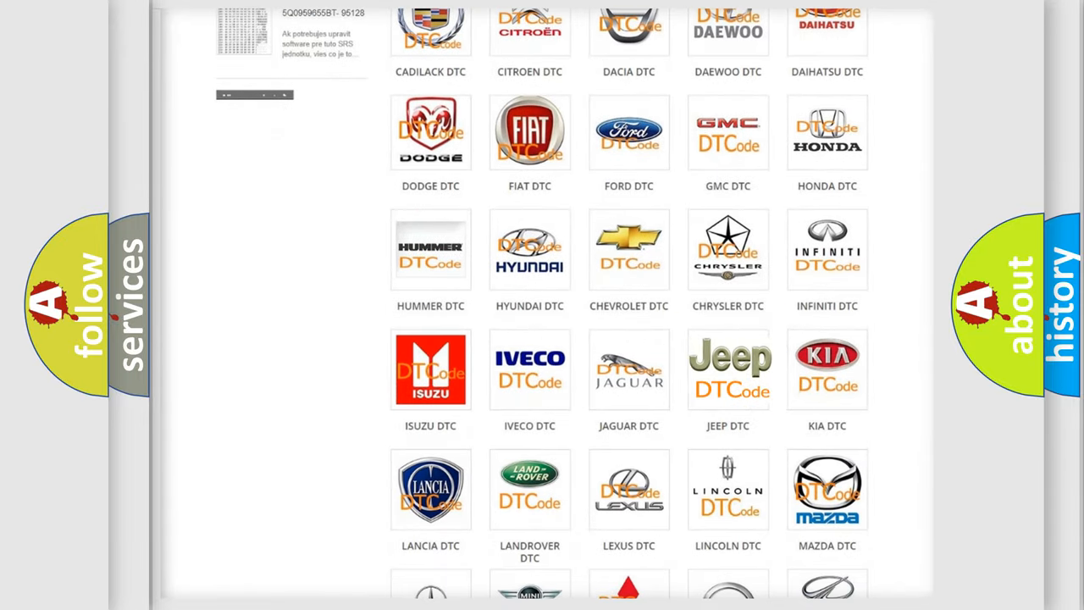
left_click(728, 369)
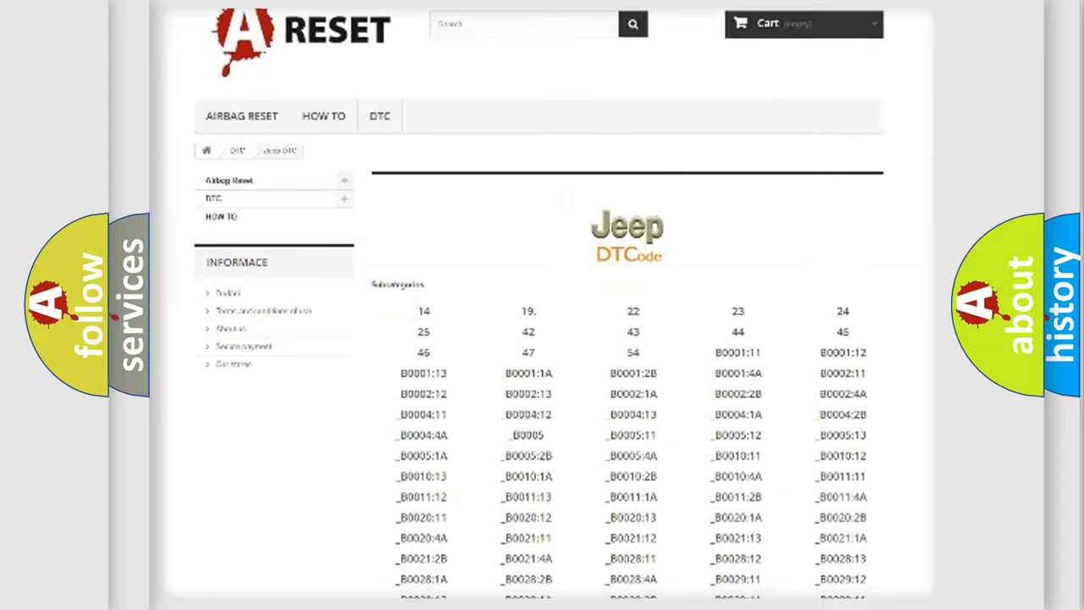
scroll("down", 3)
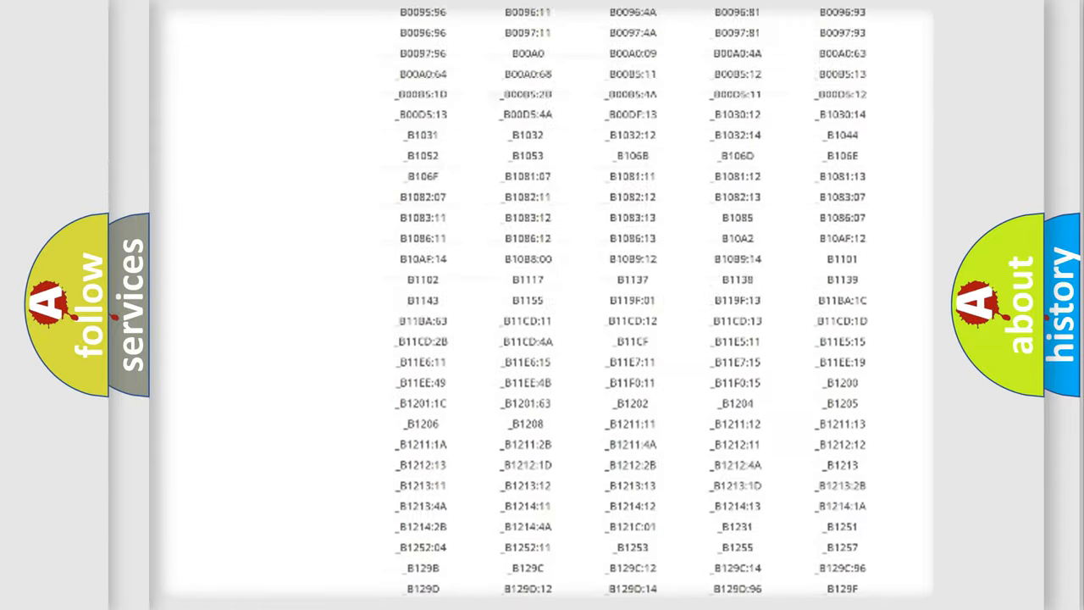
scroll("up", 3)
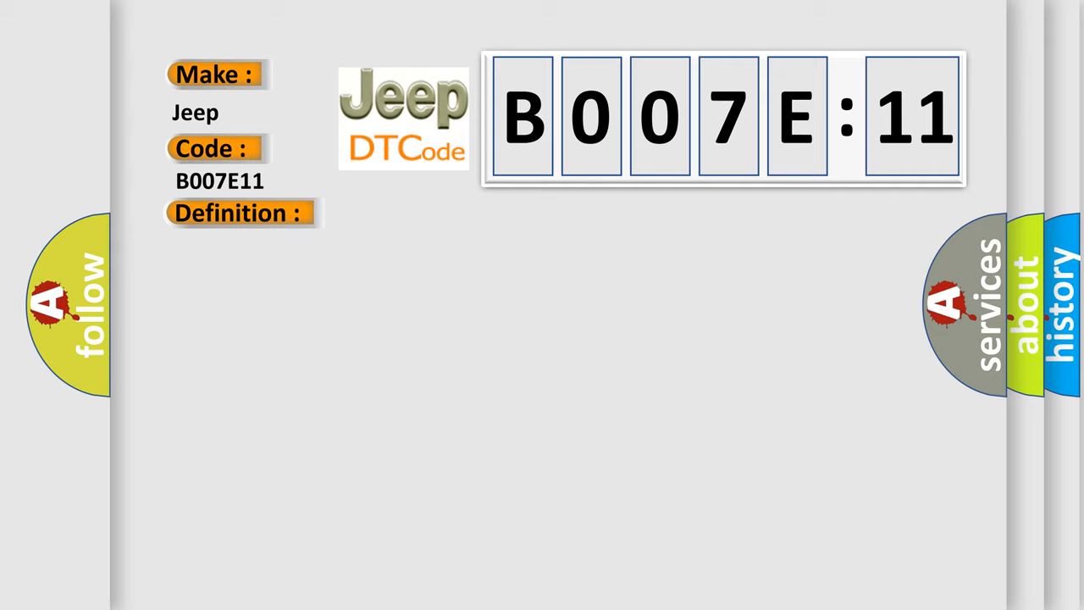
Reveal B007E11's definition and description: brake vacuum pump circuit short to ground.
left_click(237, 212)
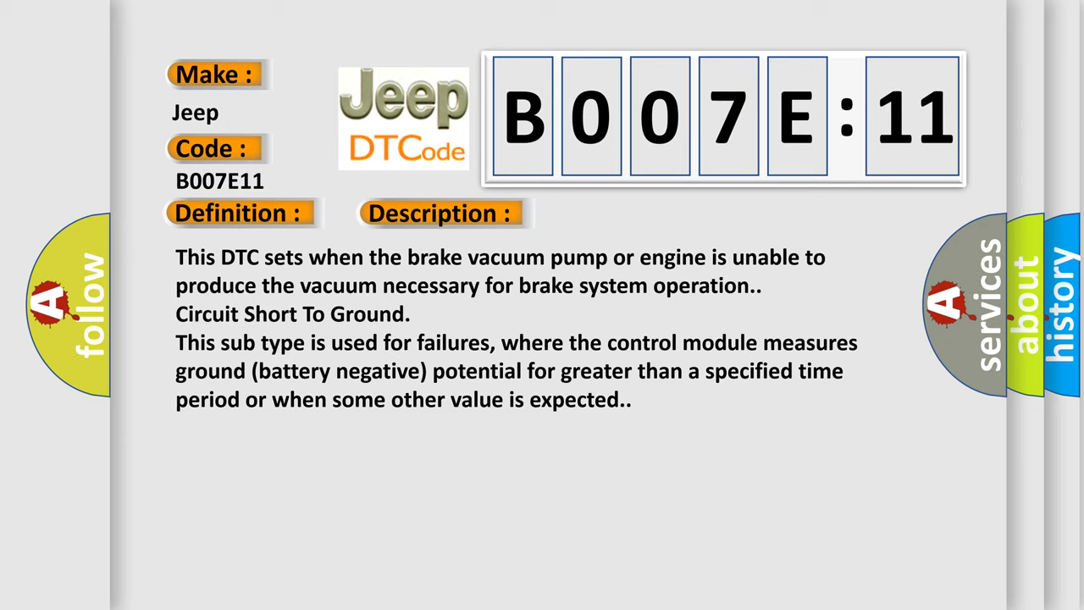